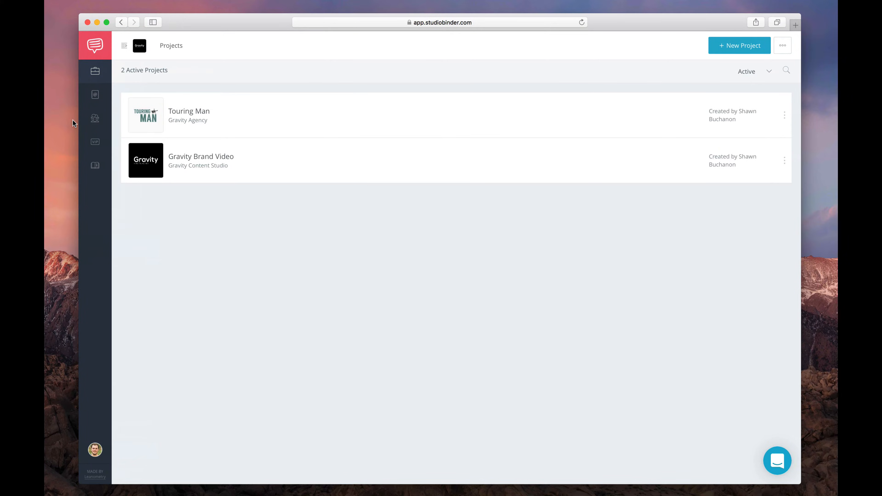
Start adding a team seat from the Team page, bringing up the Update Indie Plan dialog.
left_click(95, 118)
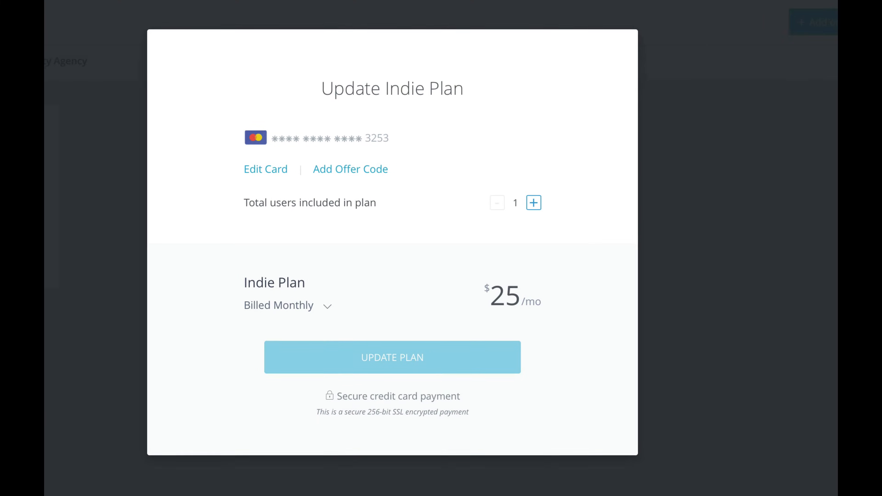
Raise the Indie Plan to 2 total users at $50 per month and apply the plan change.
left_click(533, 203)
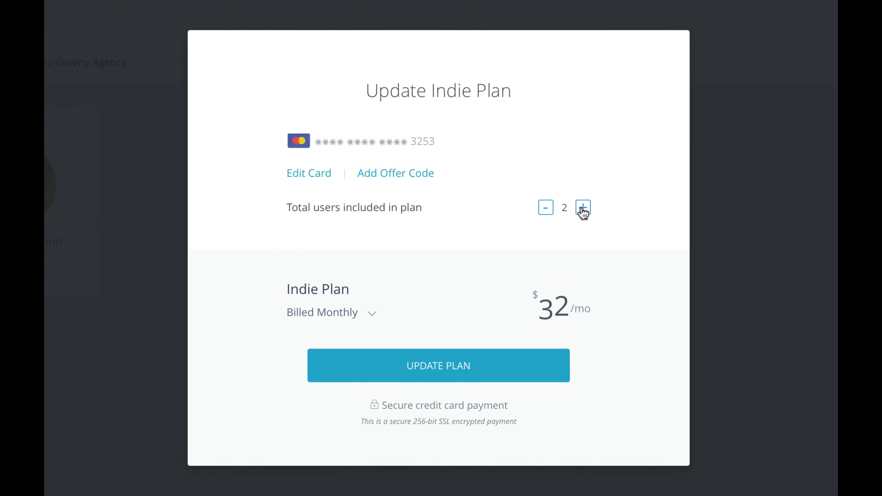
left_click(583, 207)
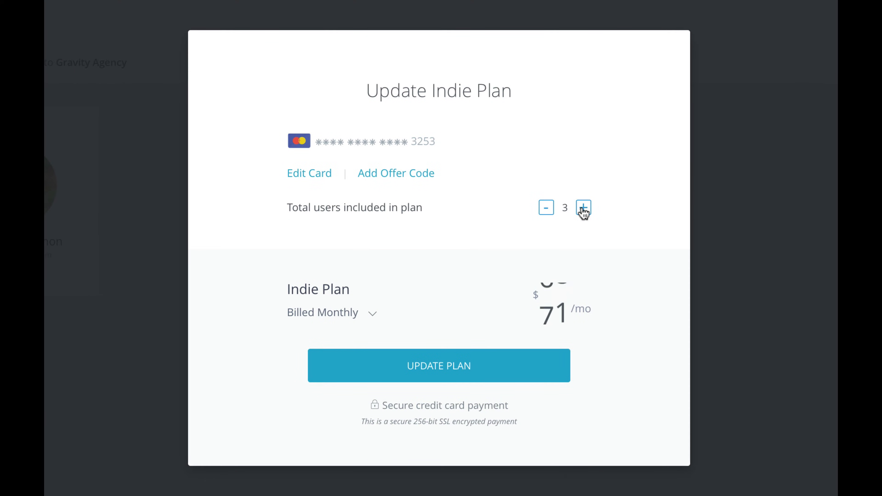
left_click(545, 207)
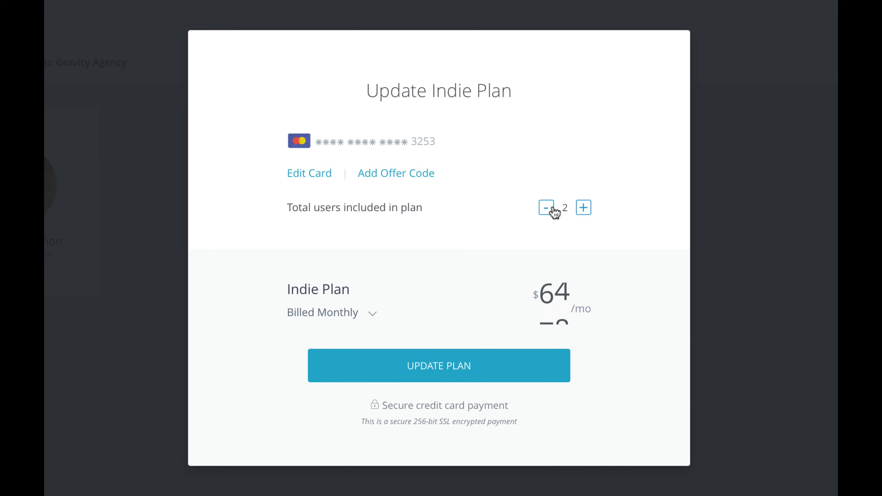
left_click(546, 208)
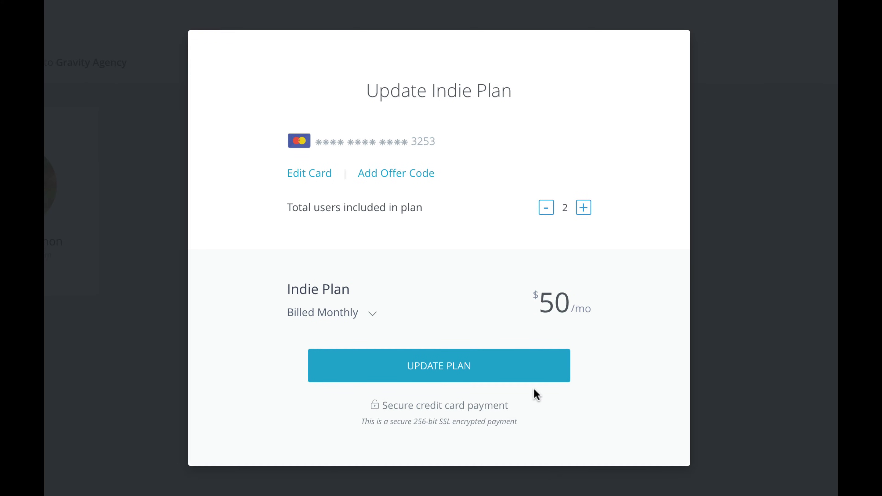
left_click(438, 365)
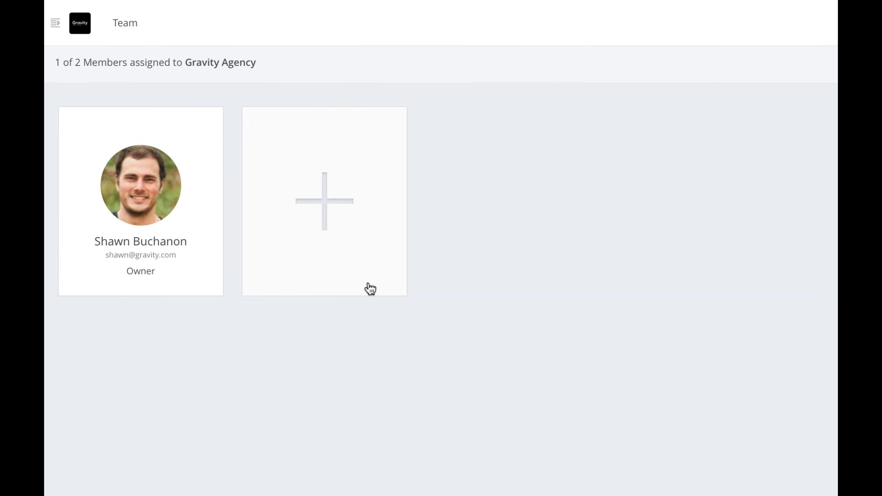
Invite Simona into the empty Gravity Agency seat as Admin and send the invitation.
left_click(324, 201)
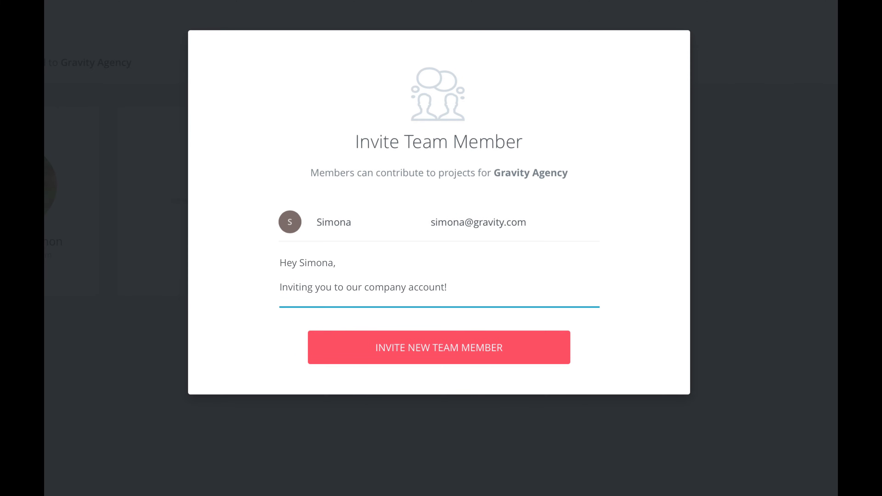
left_click(438, 347)
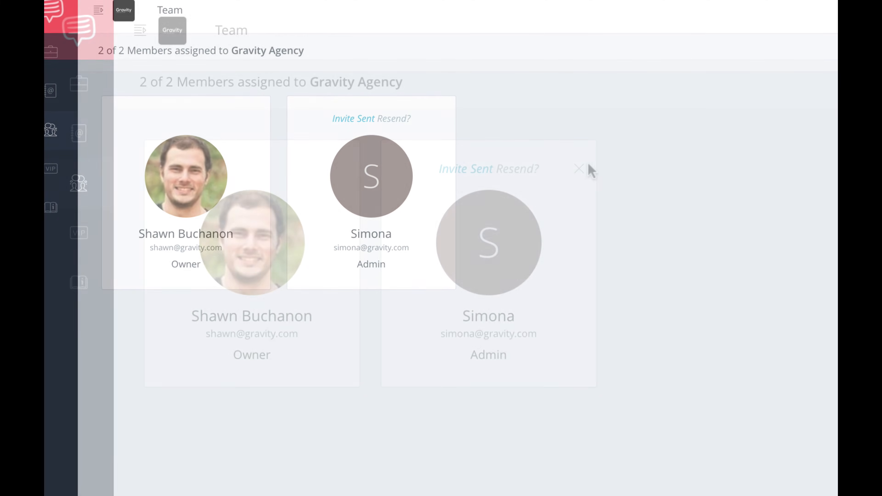
mouse_move(579, 166)
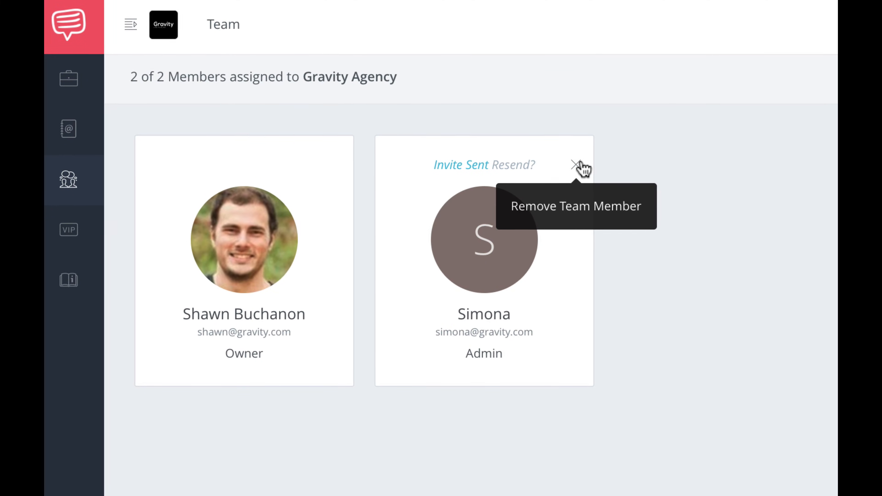
Begin removing Simona from the team, bringing up the removal confirmation.
left_click(574, 165)
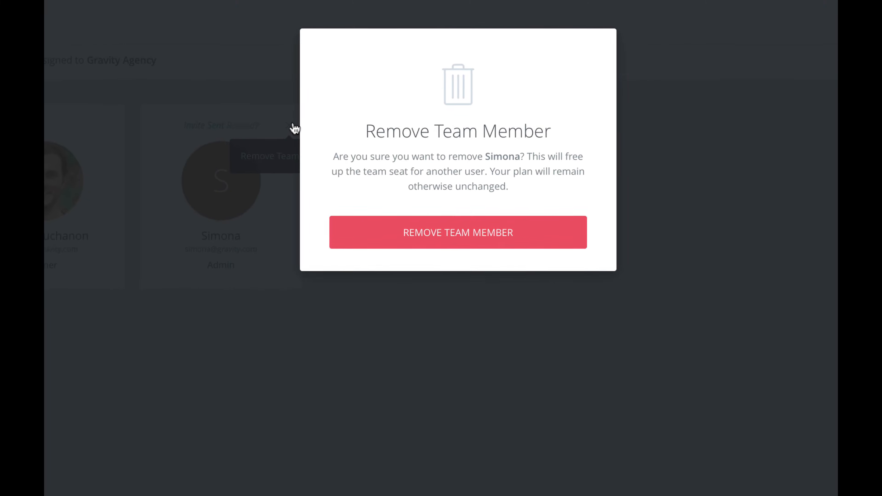